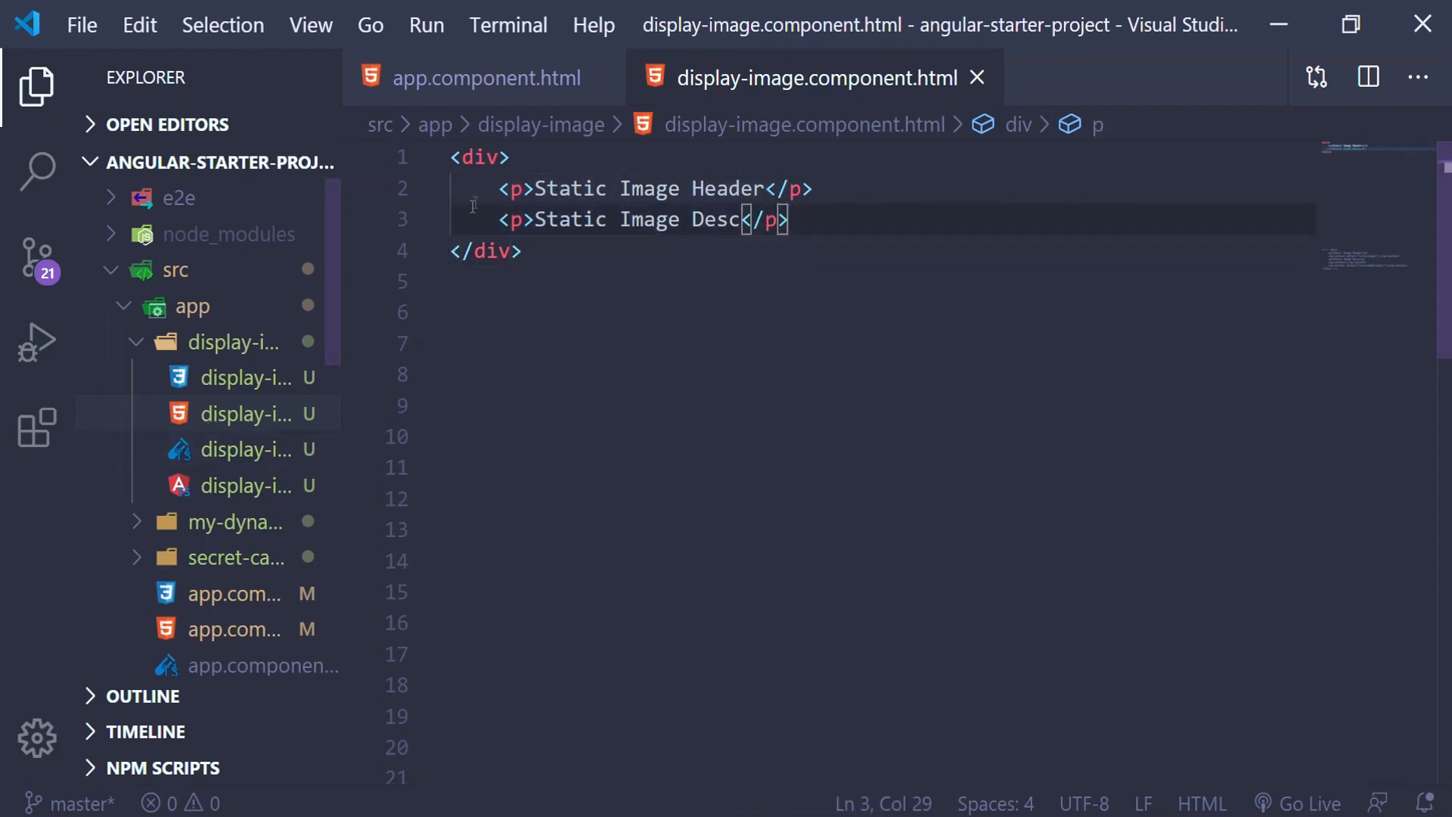
Insert an img tag for assets/images/markus-spiske-unsplash.jpg inside app-display-image and save
click(476, 77)
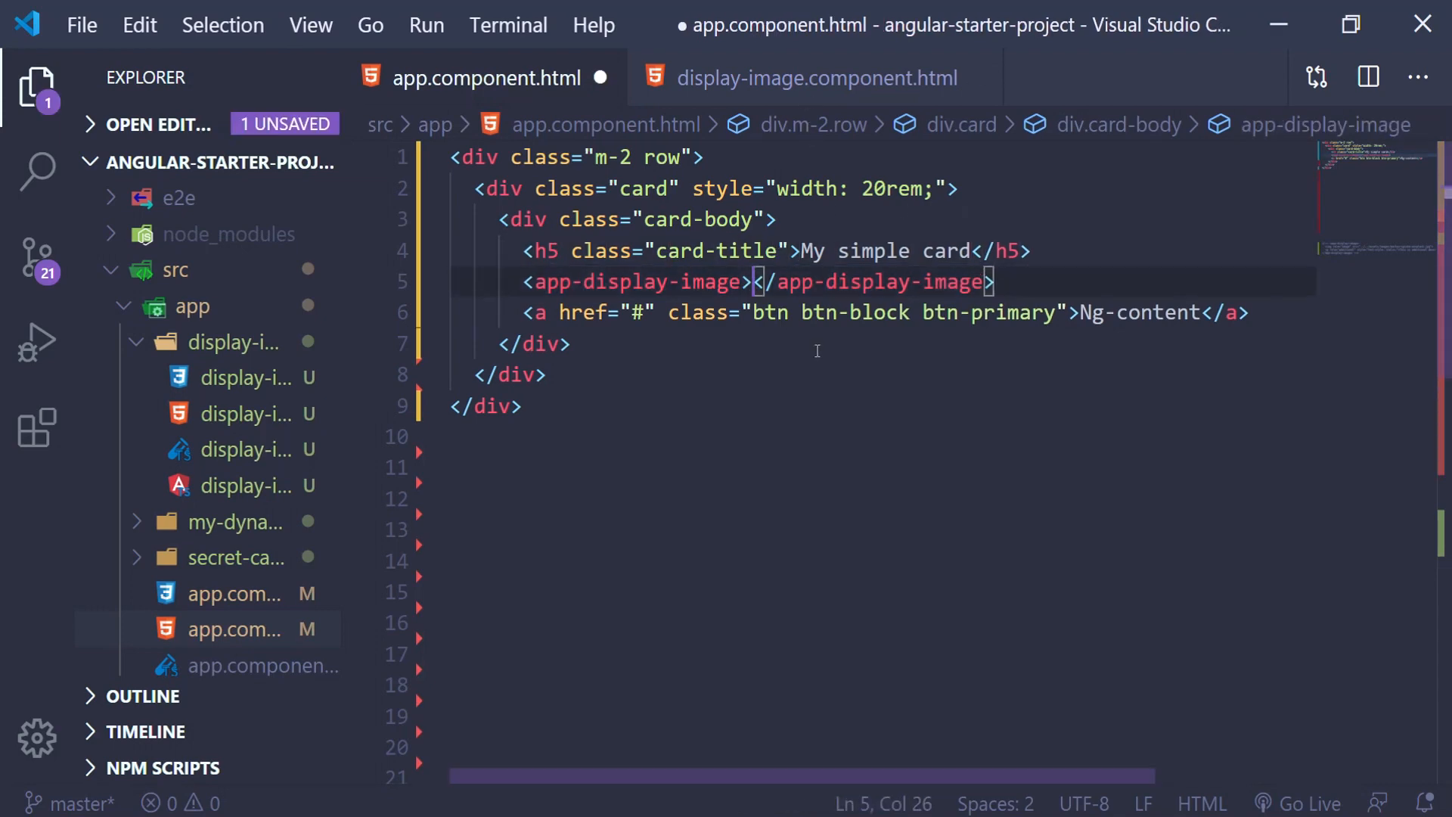
text(<img src="../../assets/images/markus-spiske-unsplash.jpg">)
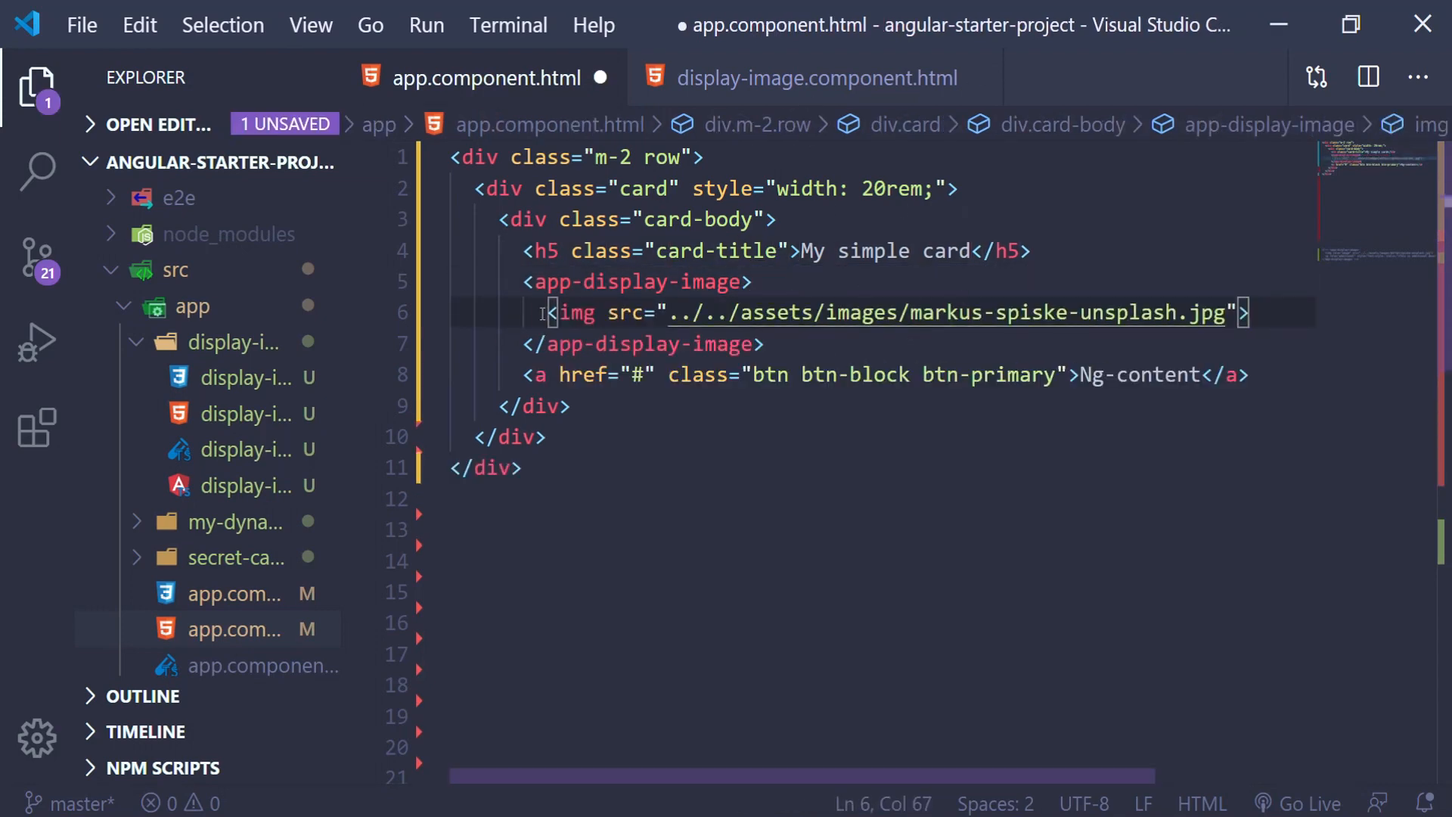
key(ctrl+s)
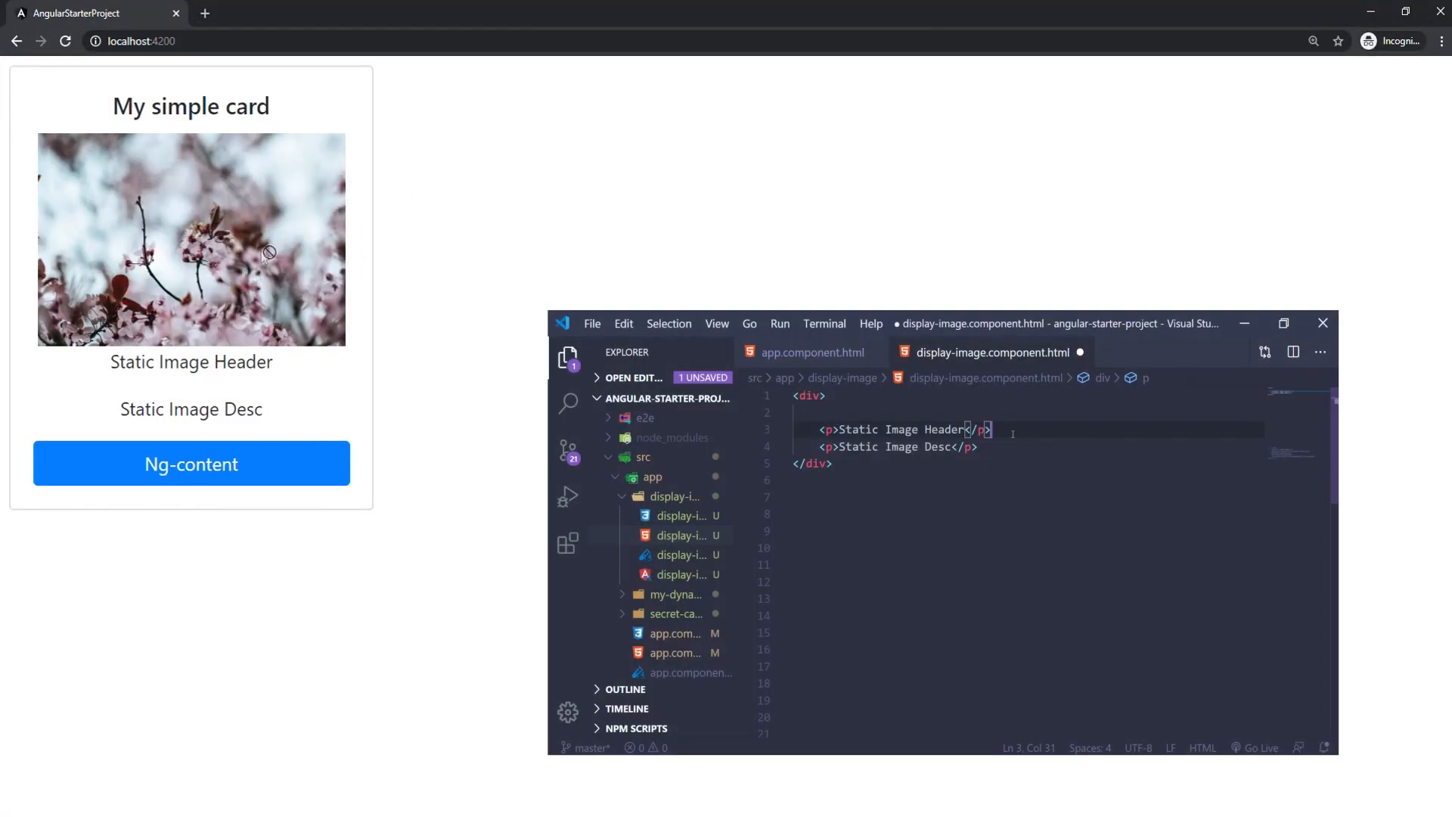
Add an ng-content slot between the header and description paragraphs of display-image
text(<ng-content></ng-content>)
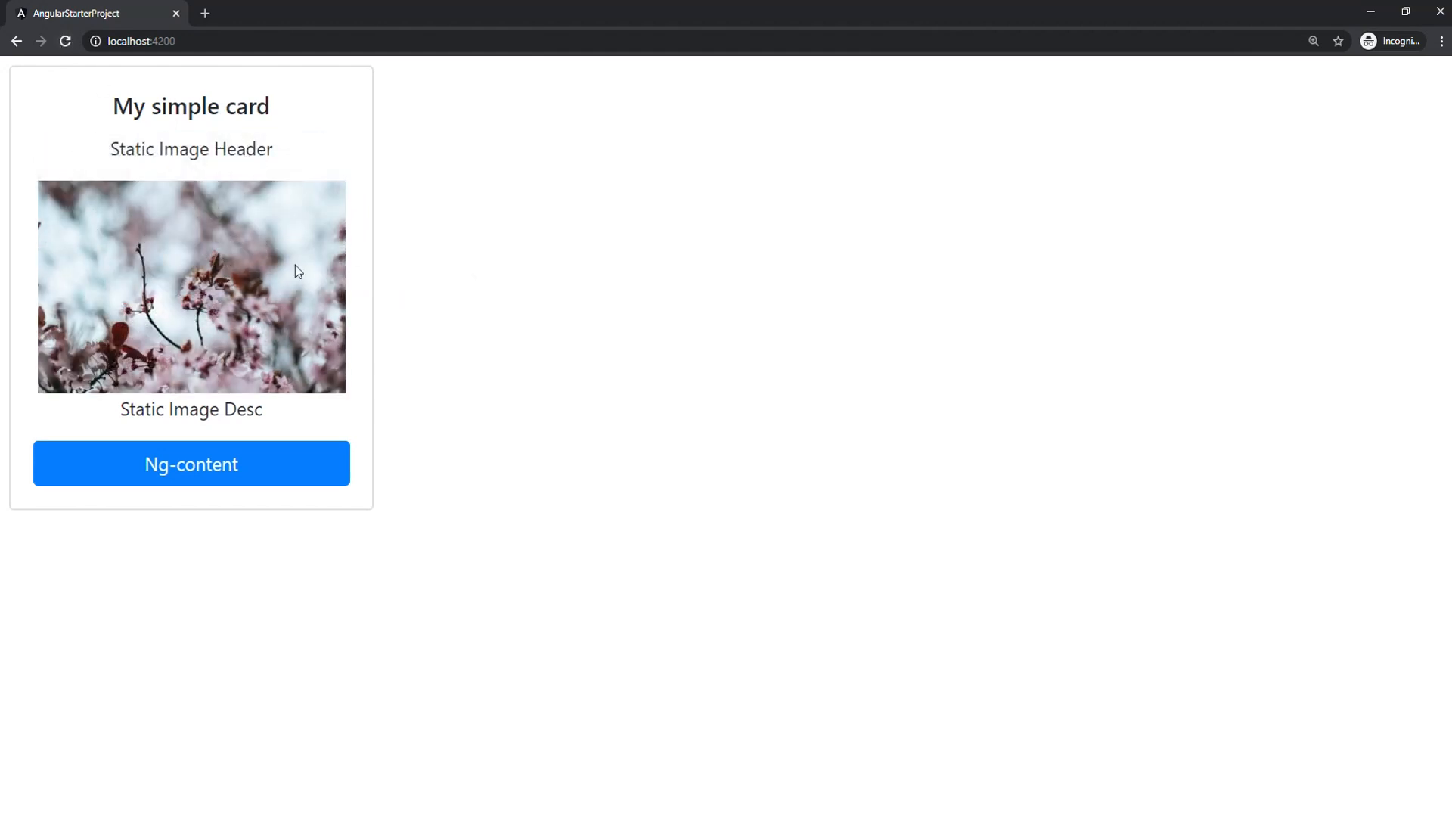
mouse_move(279, 189)
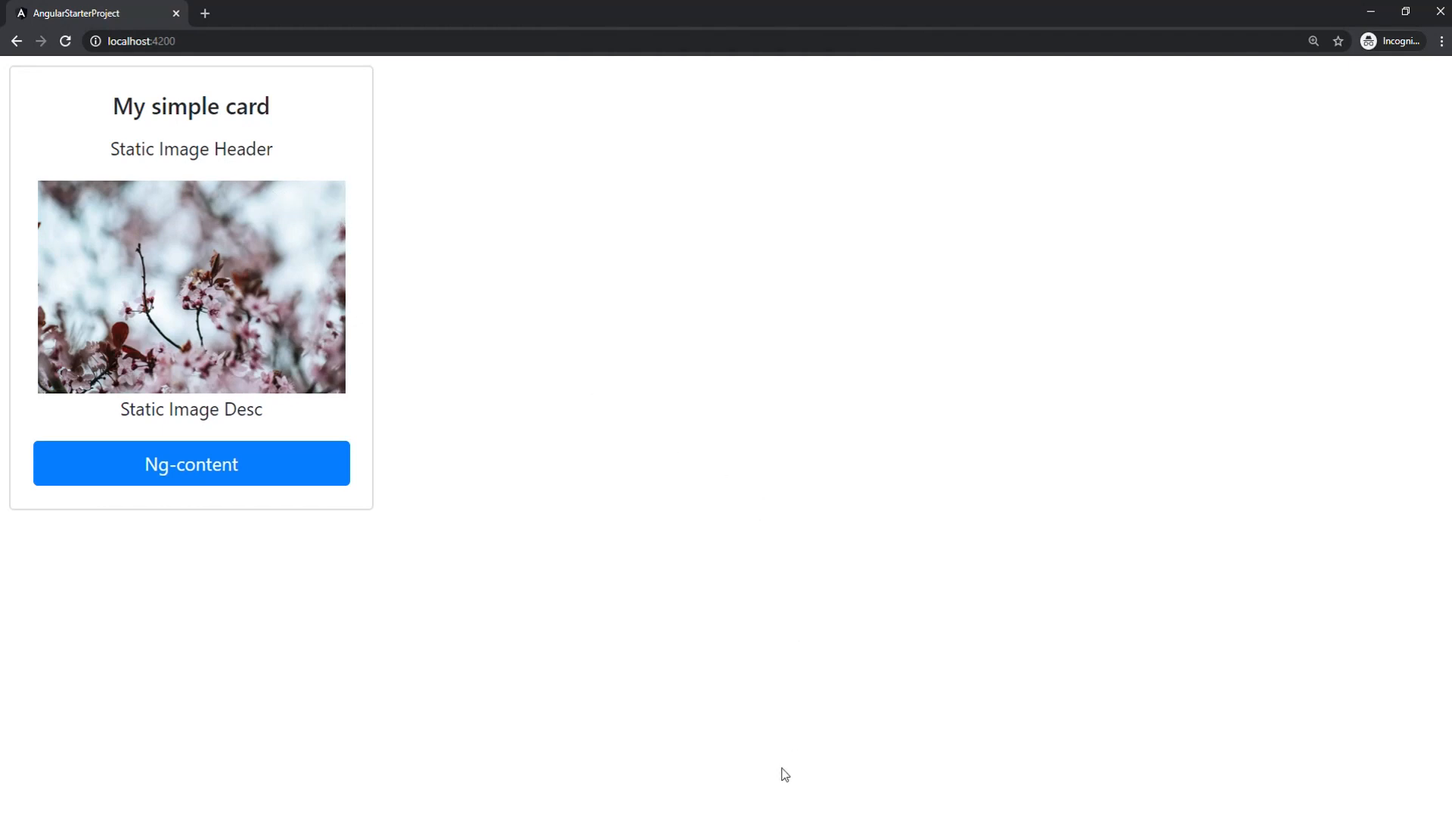
mouse_move(773, 780)
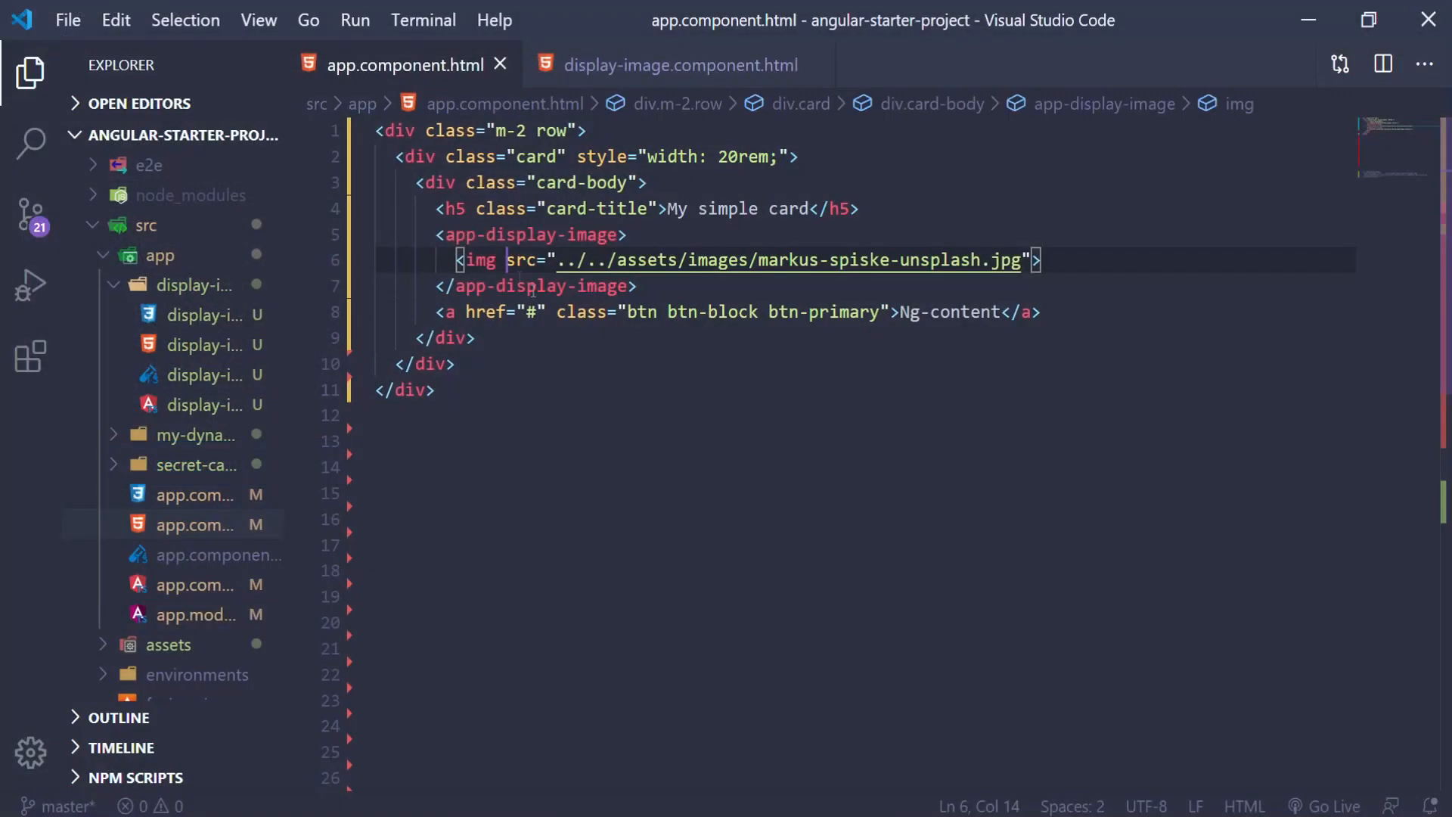
Give the img role="image" and add an italic paragraph role="additional" reading 'This is additional description'
click(500, 259)
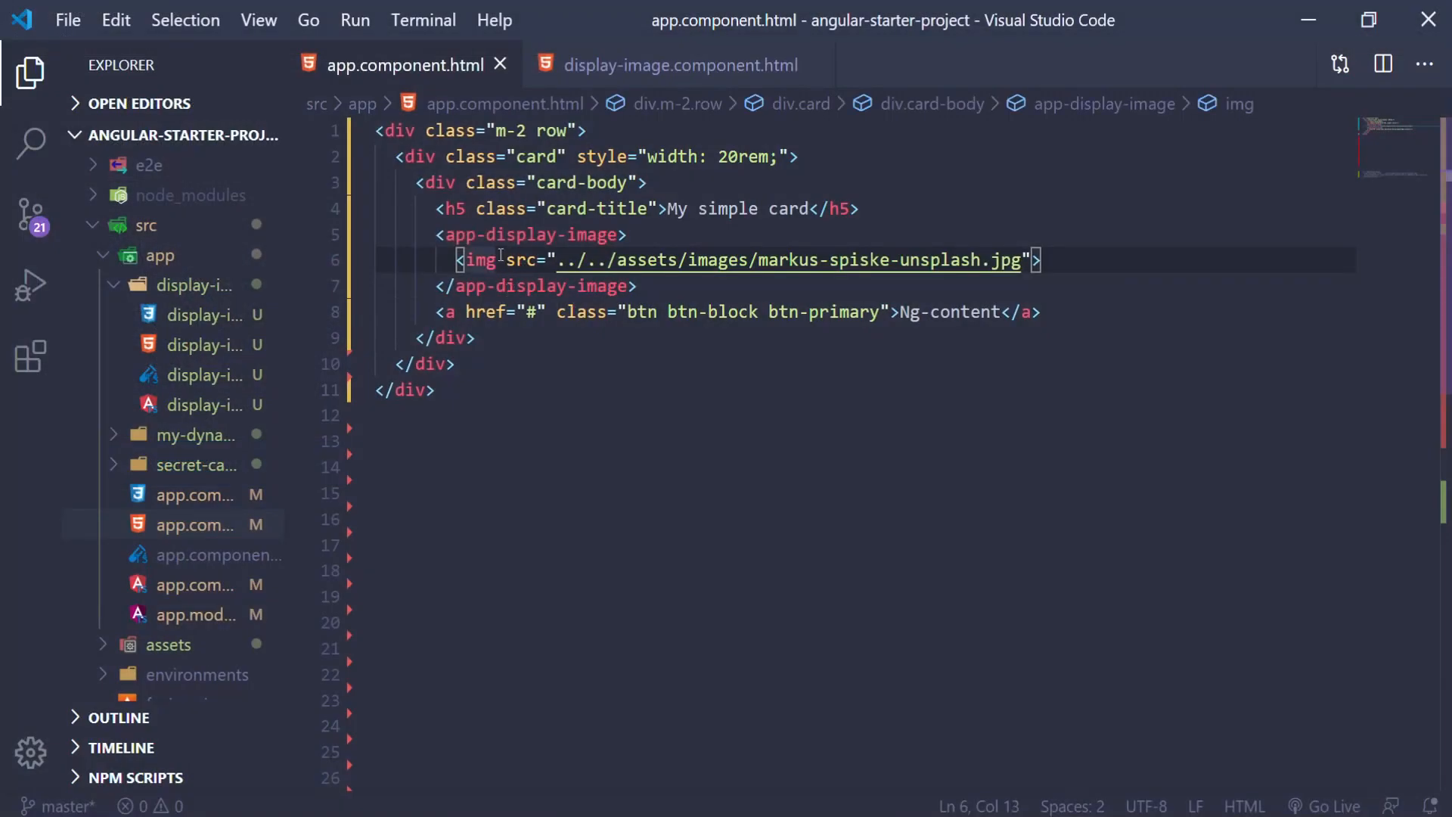
text(role="image")
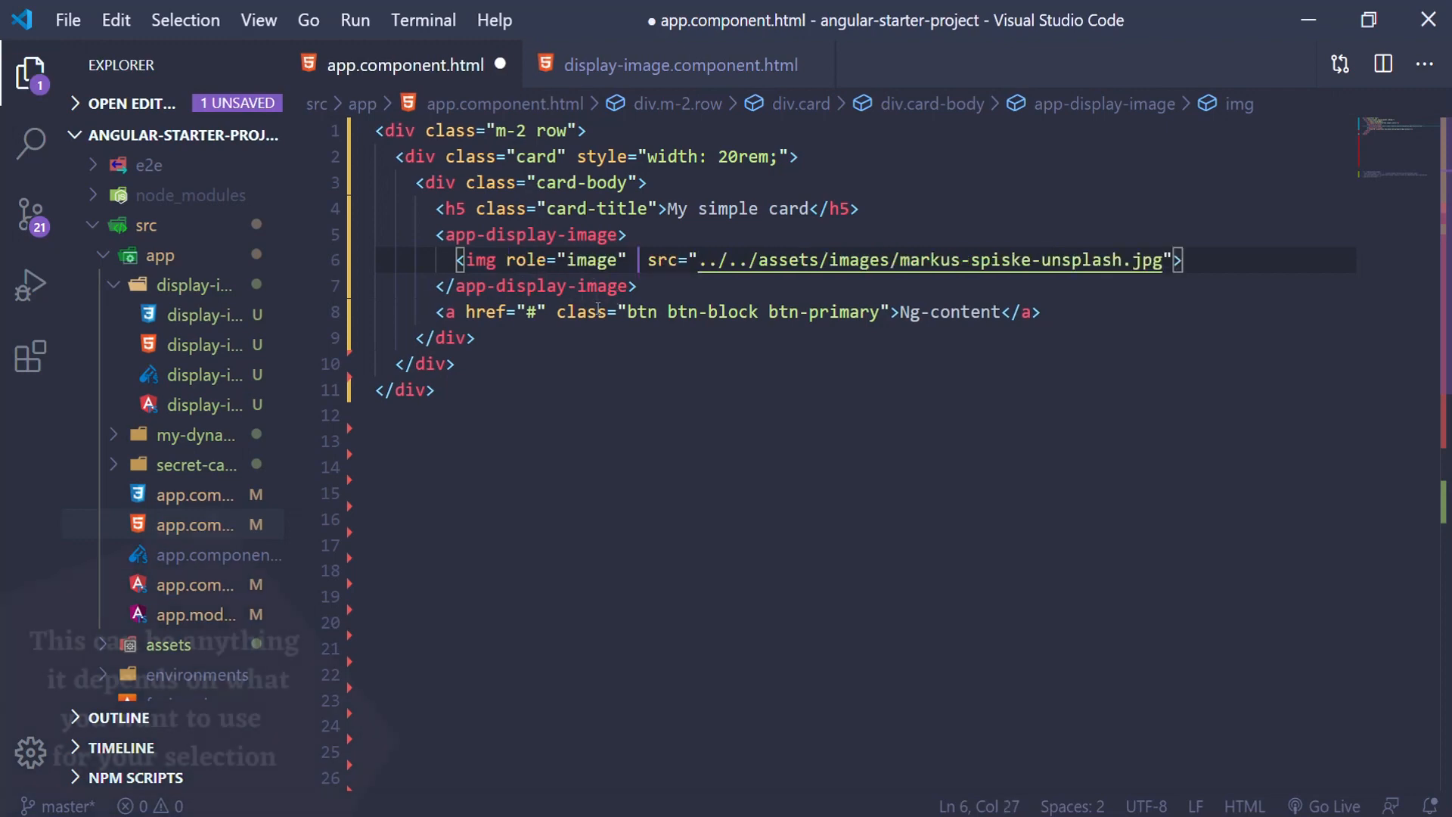
key(ctrl+s)
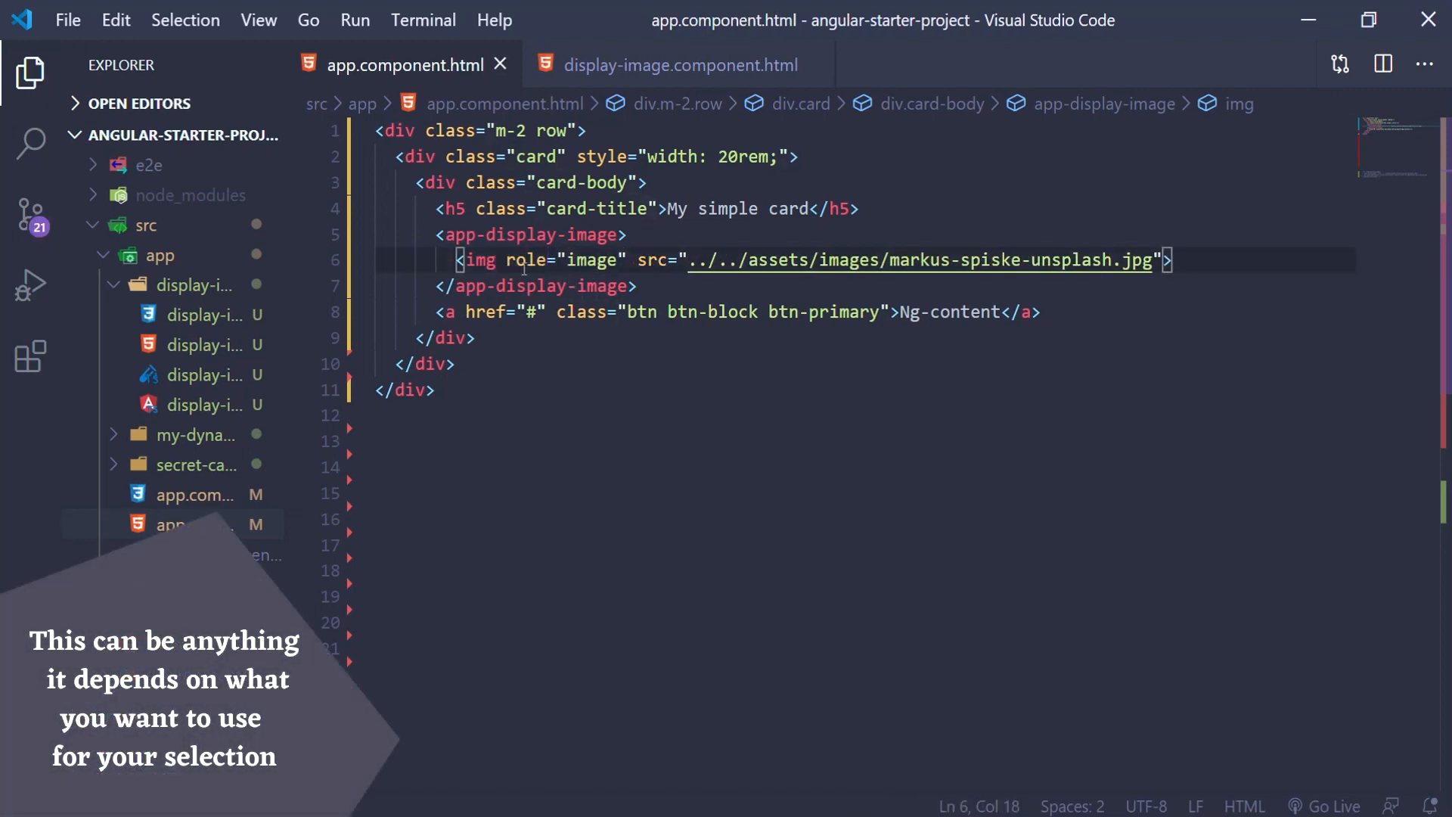
text(<p role="additional" style="font-style: italic;">This is additional description</p>)
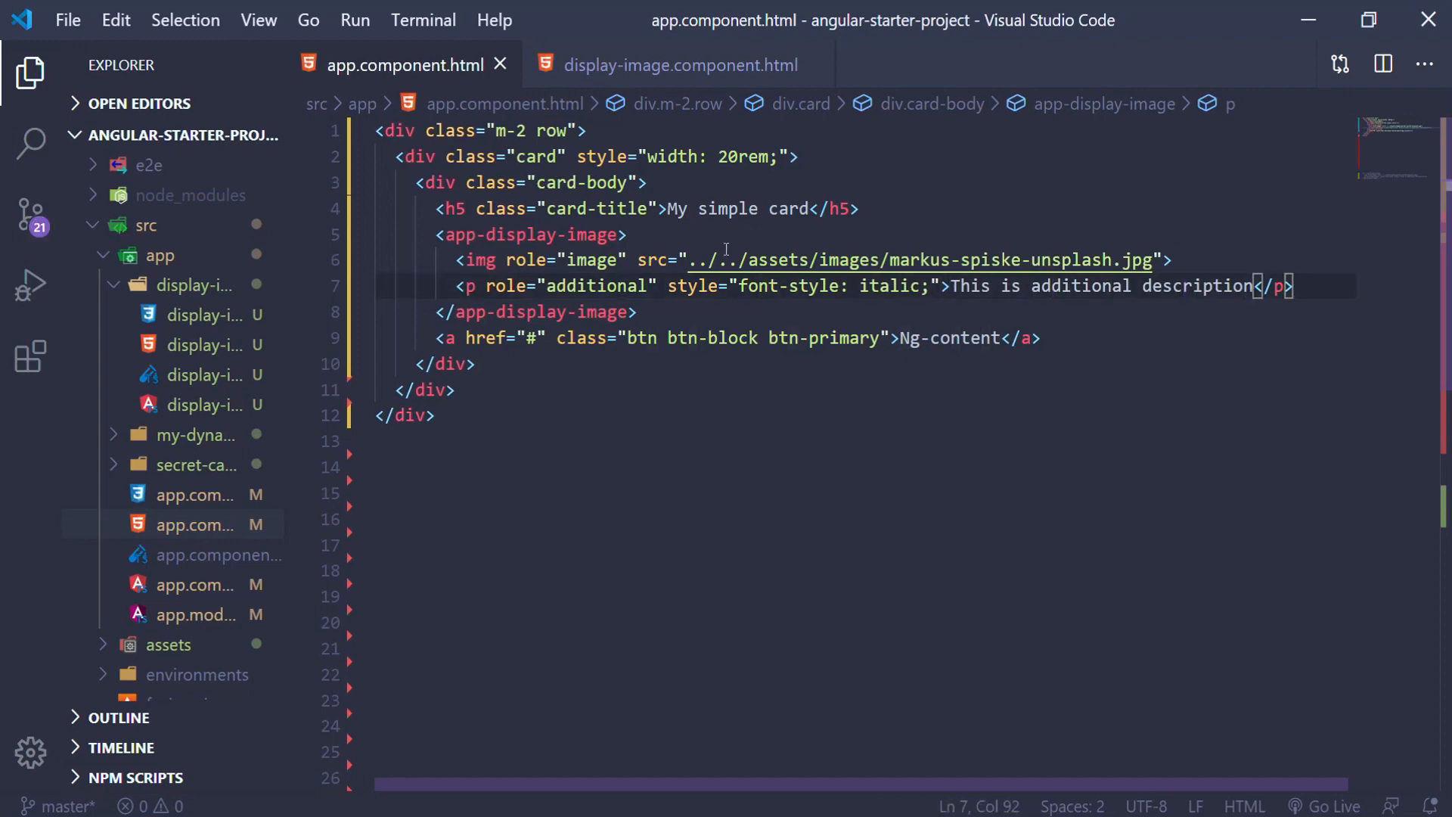
click(682, 65)
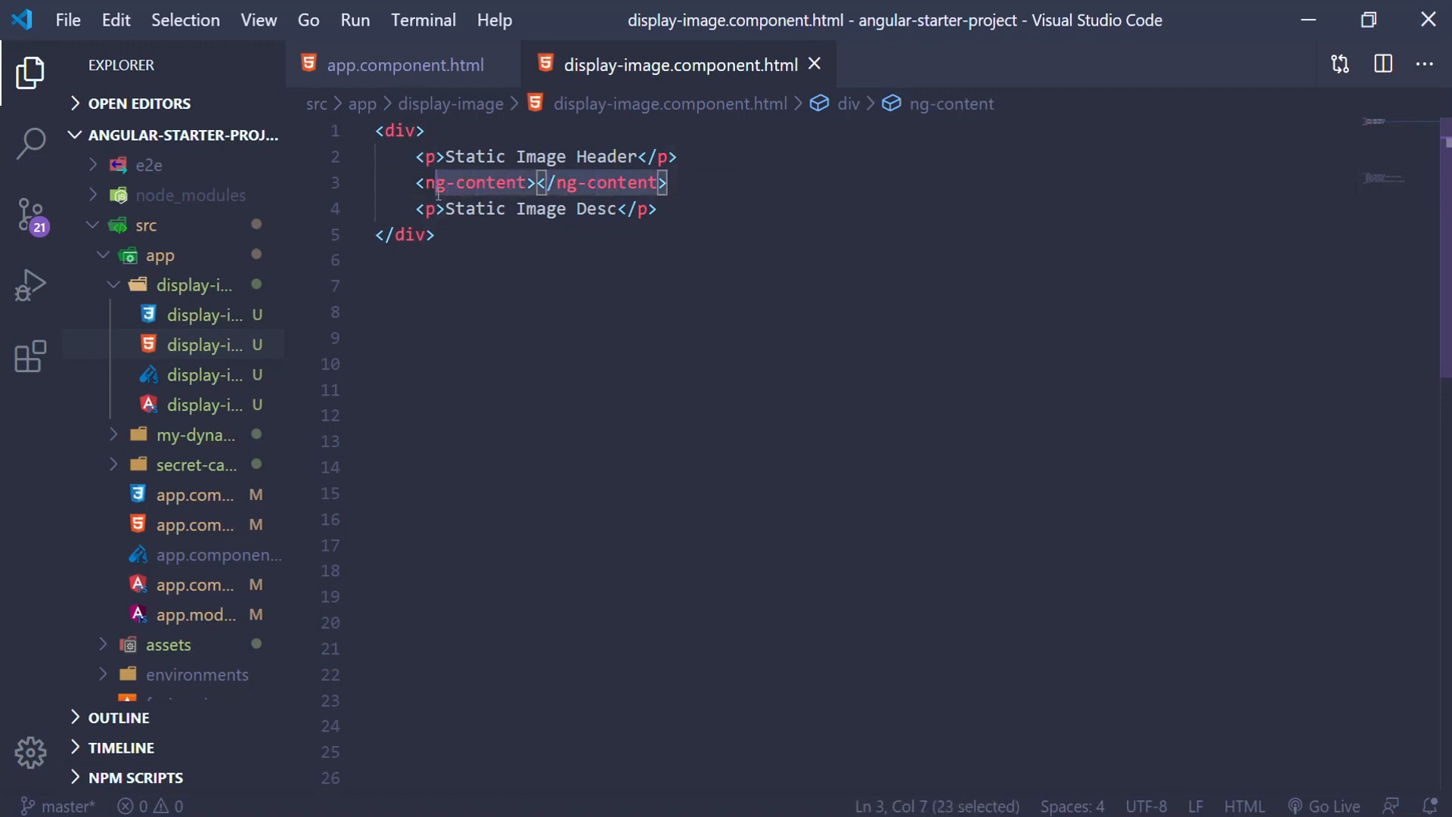
Select [role=image] in the first ng-content and add a second ng-content selecting [role=additional] after the description
text(select="[role=image]")
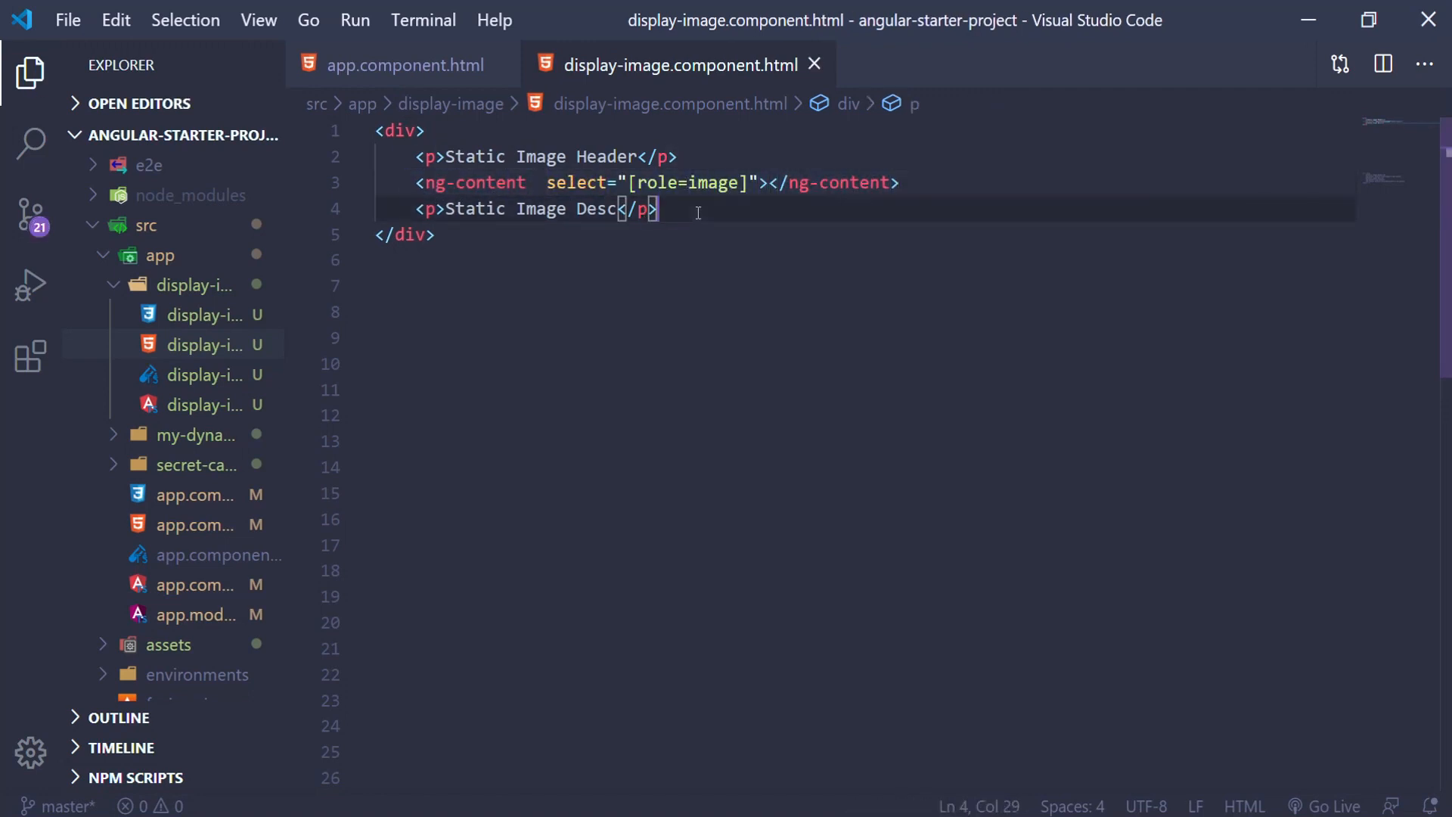
text(<ng-content  select="[role=image]"></ng-content>)
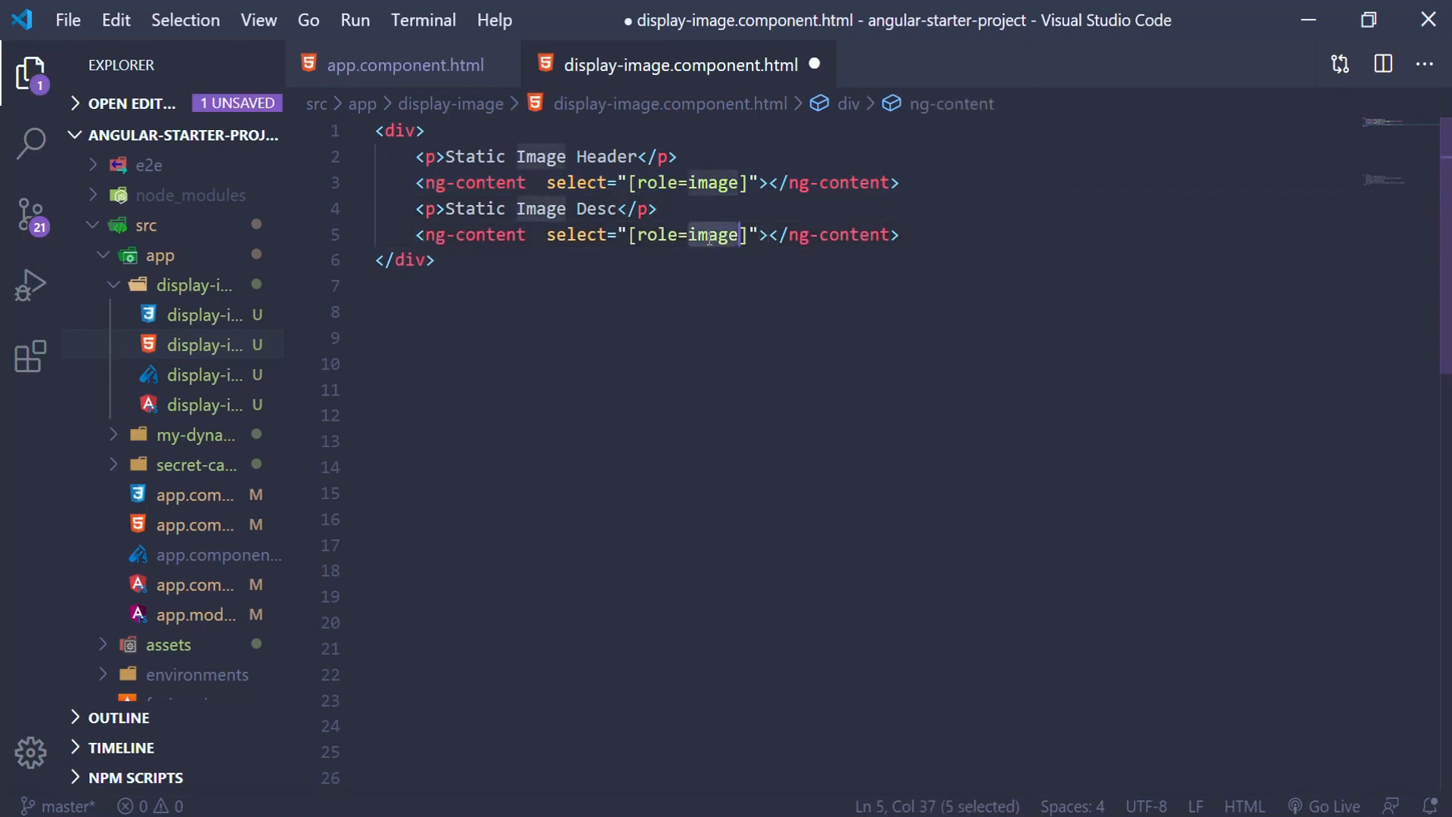
text(additional)
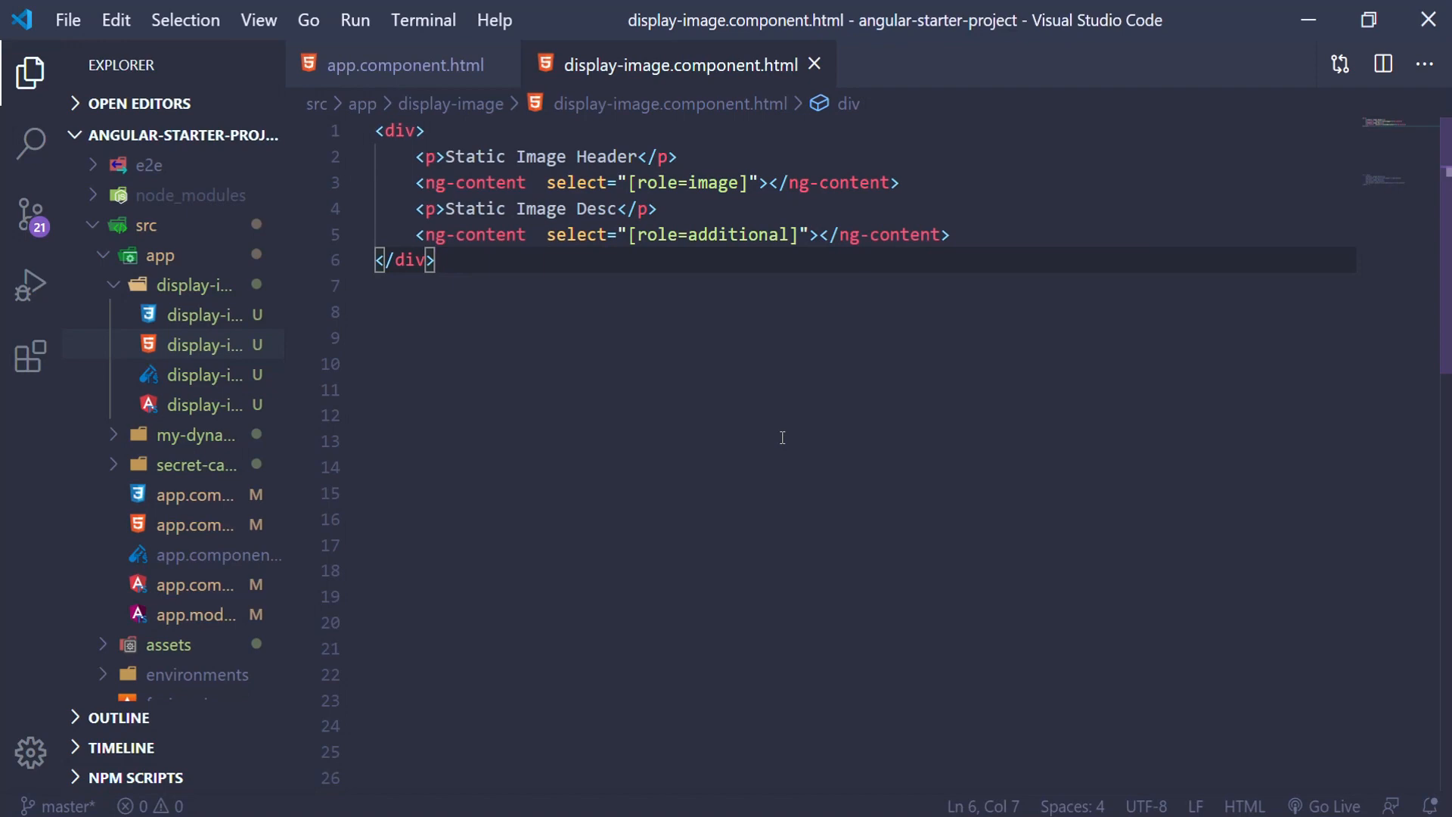
click(703, 441)
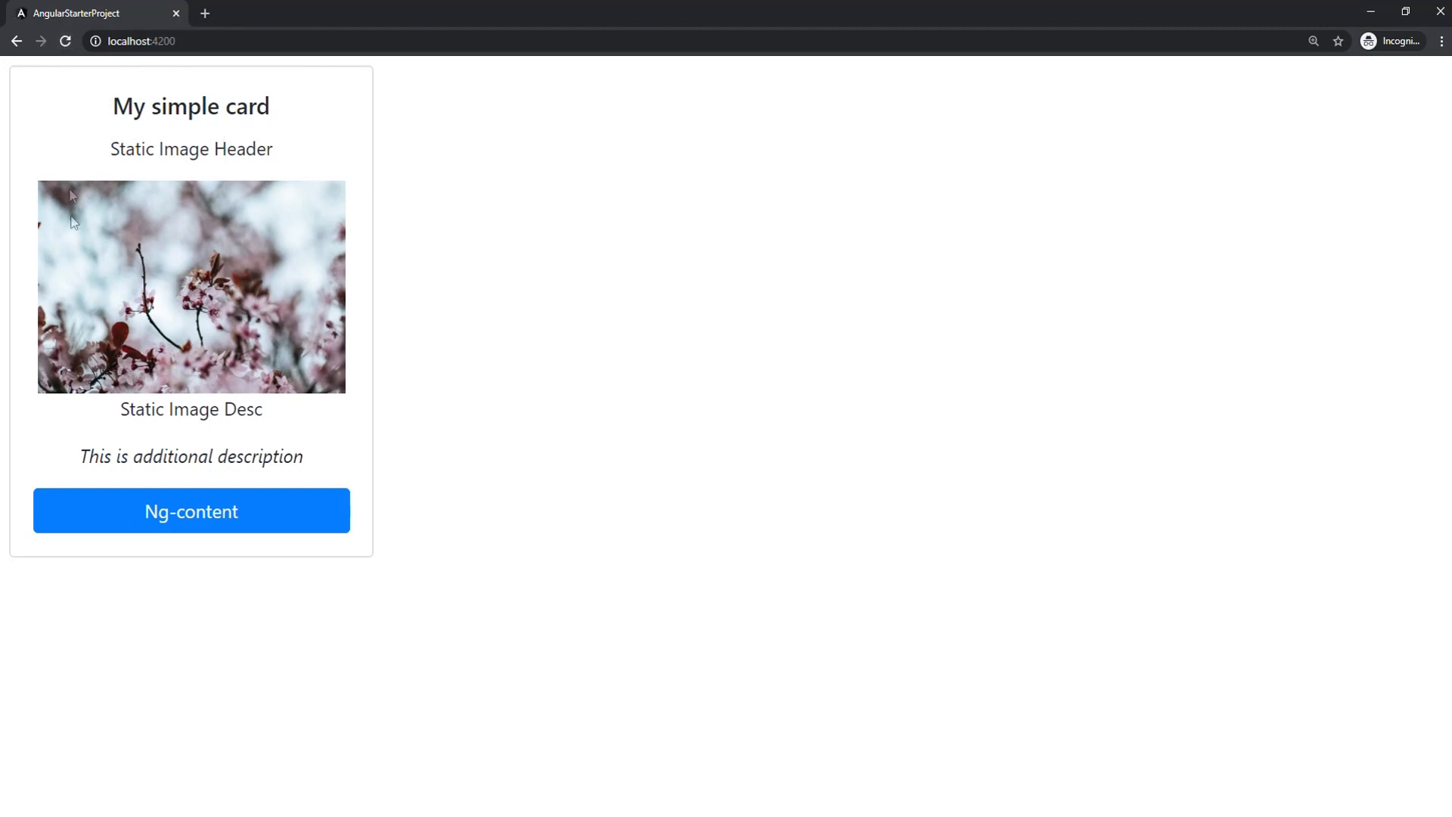
Highlight the italic 'This is additional description' line in the rendered card, then deselect it
triple_click(191, 455)
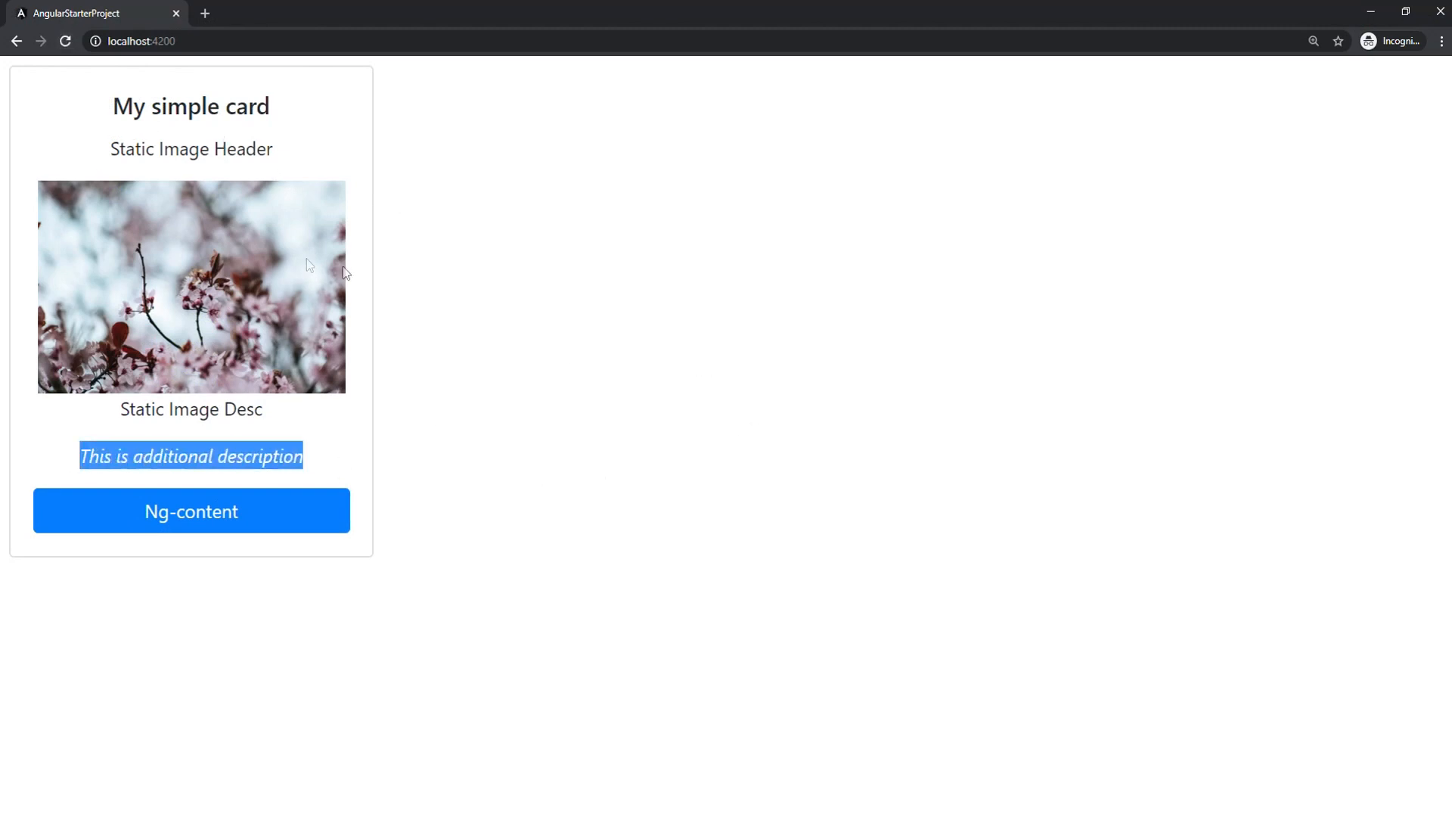
click(362, 321)
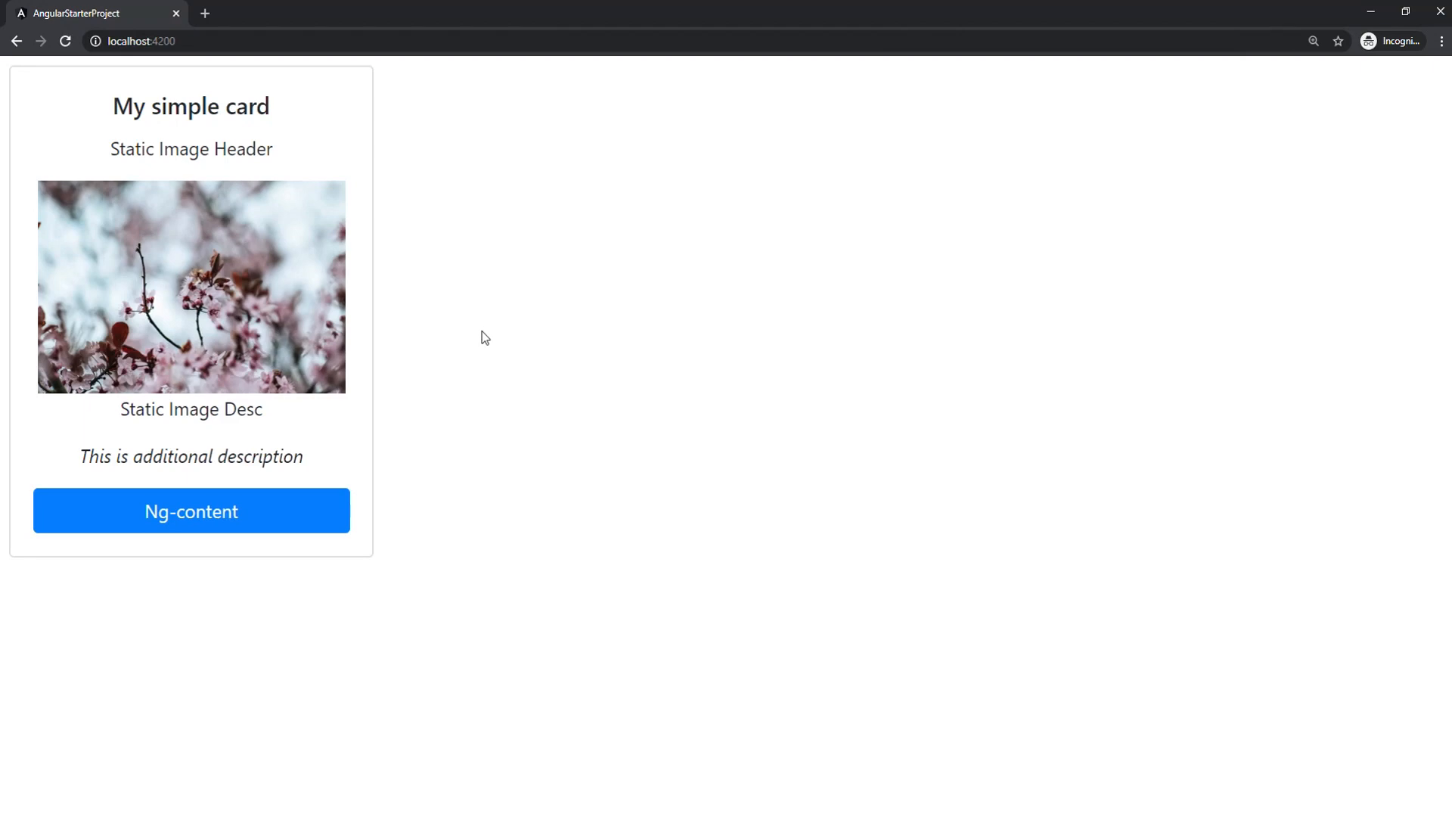
mouse_move(682, 352)
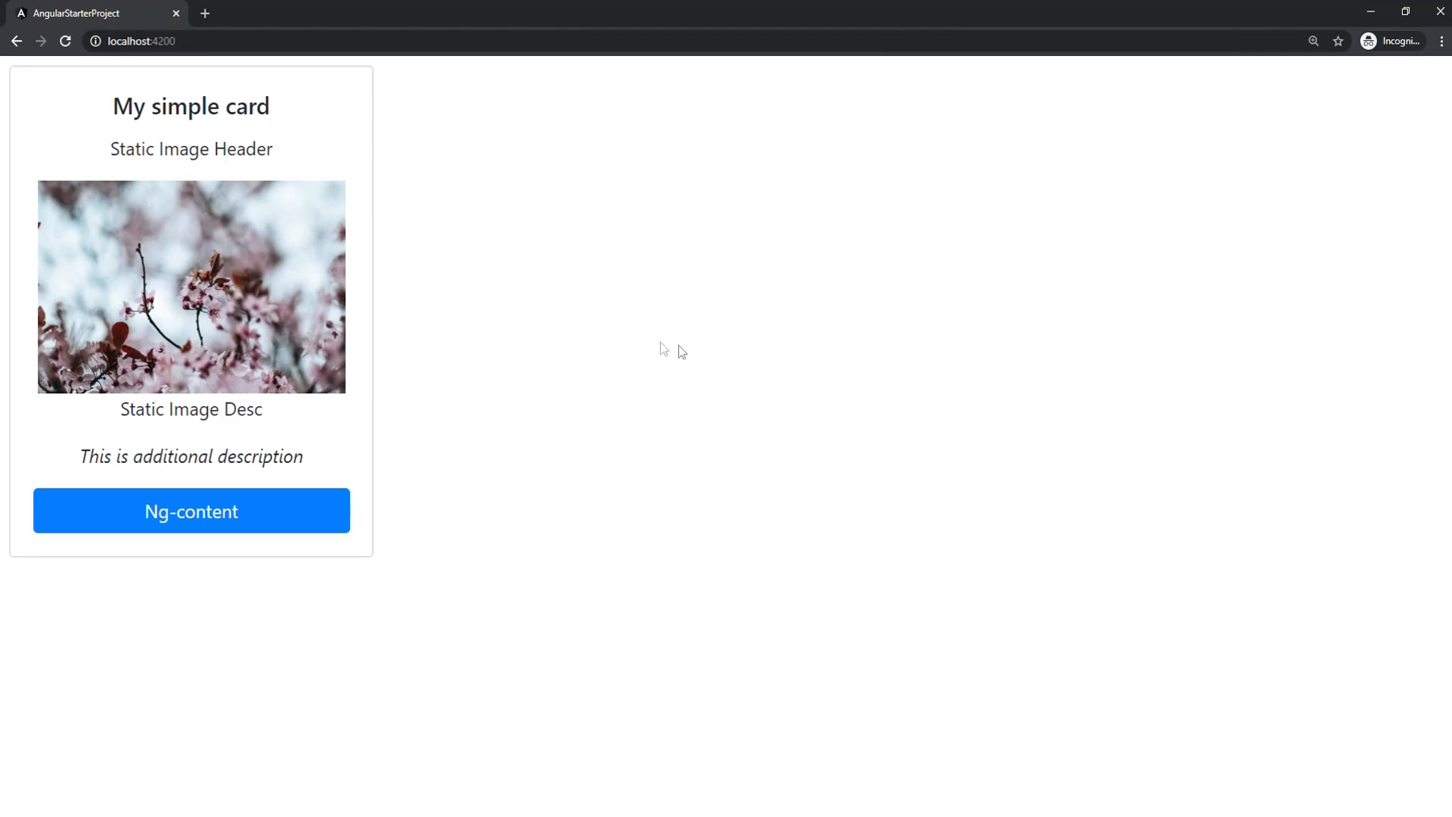